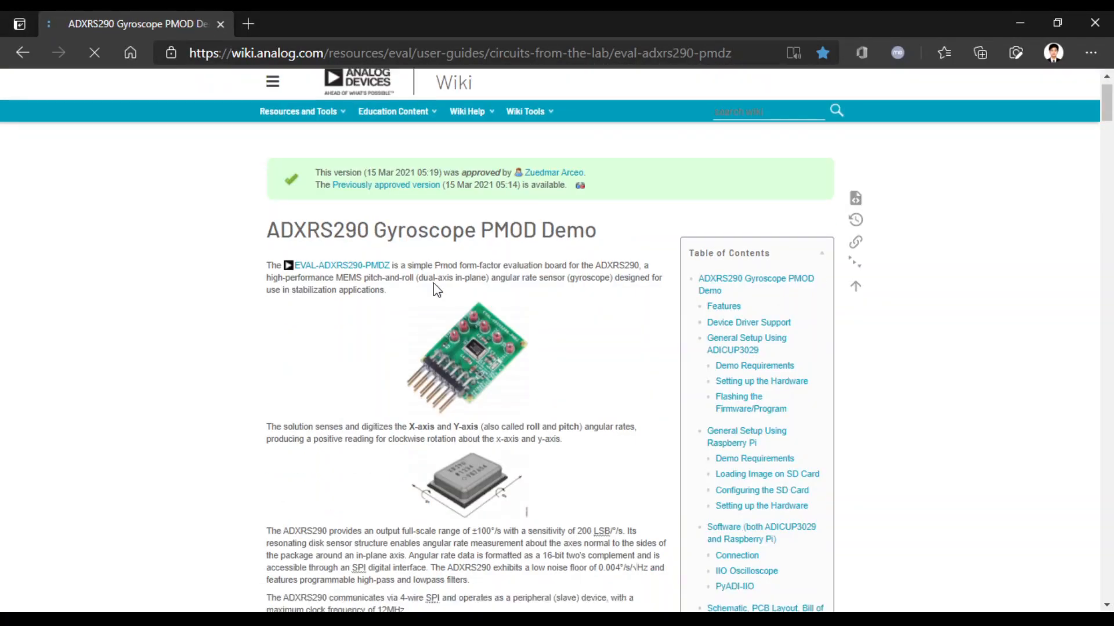
- Download the prebuilt ADXRS290-PMDZ.zip hex package from the Demo Requirements section and open it
{"action": "scroll", "scroll_direction": "down", "scroll_amount": 3}
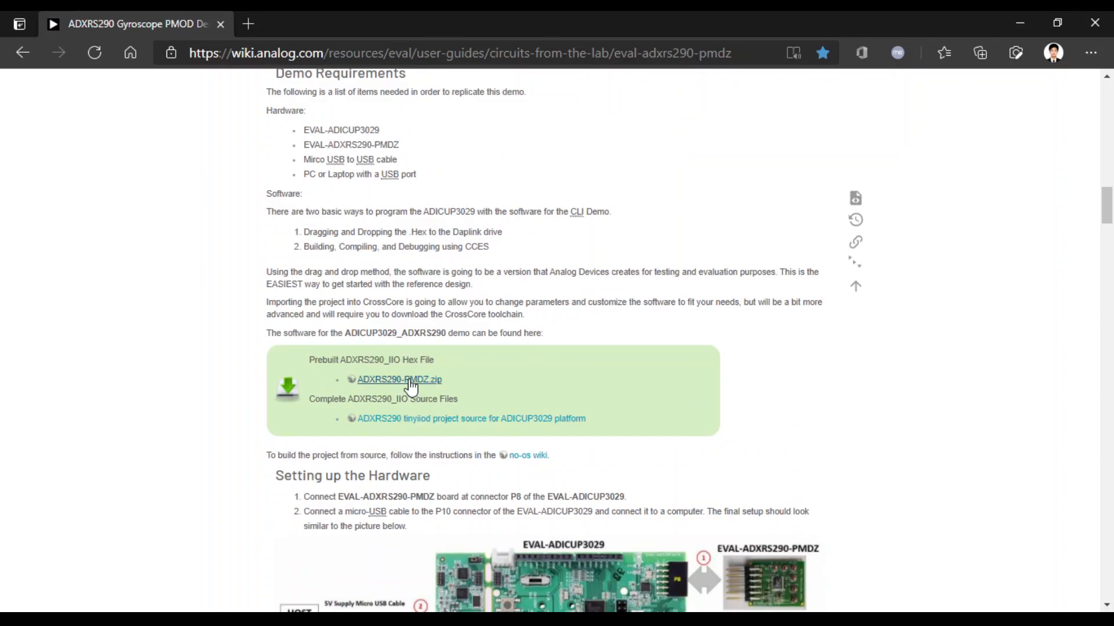
{"action": "left_click", "coordinate": [399, 379]}
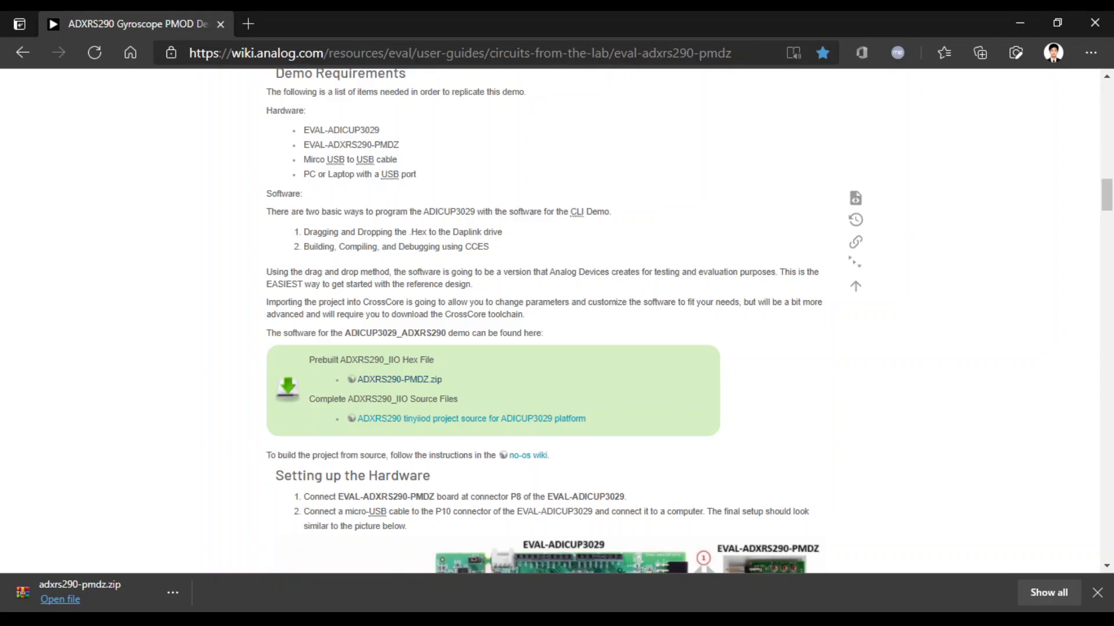
{"action": "left_click", "coordinate": [59, 599]}
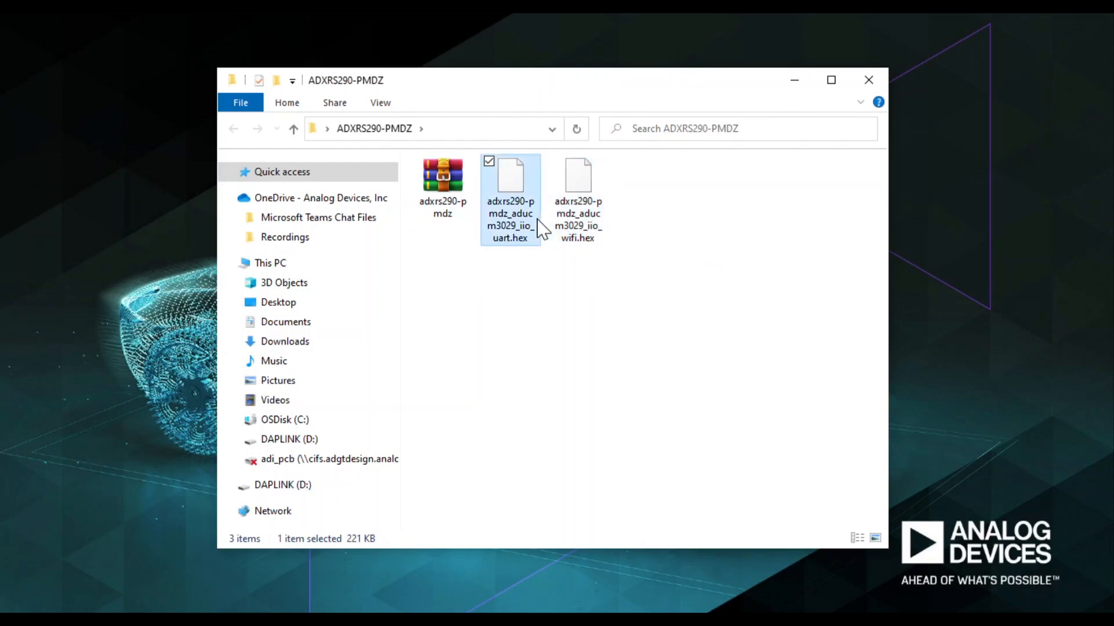
{"action": "mouse_move", "coordinate": [508, 252]}
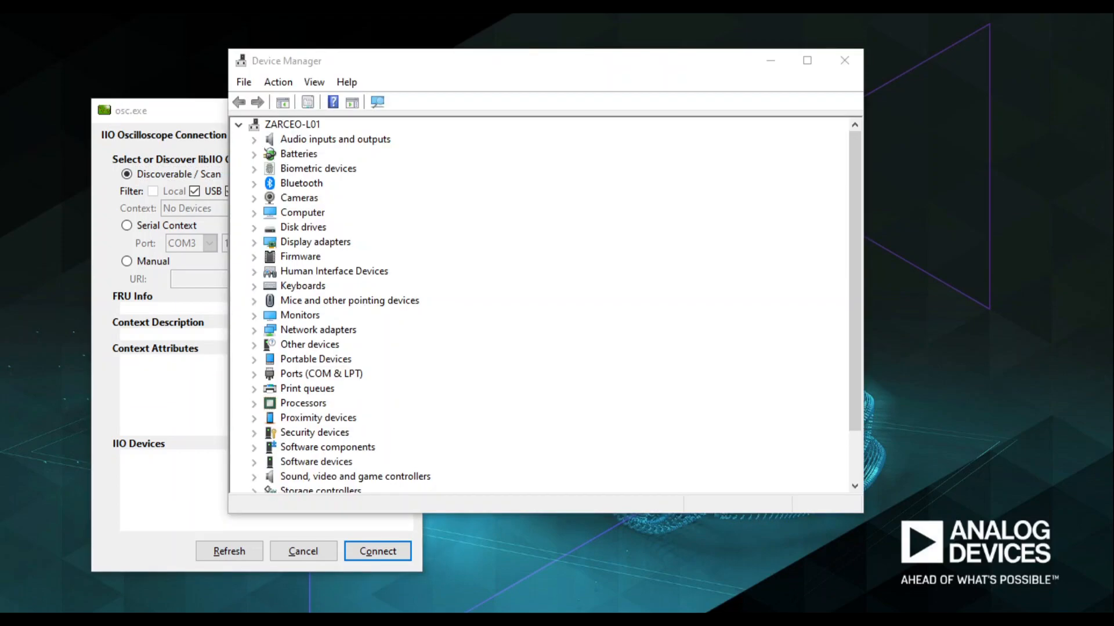
- Expand Ports (COM & LPT), identify the board's mbed Serial Port on COM5, and close Device Manager
{"action": "left_click", "coordinate": [254, 373]}
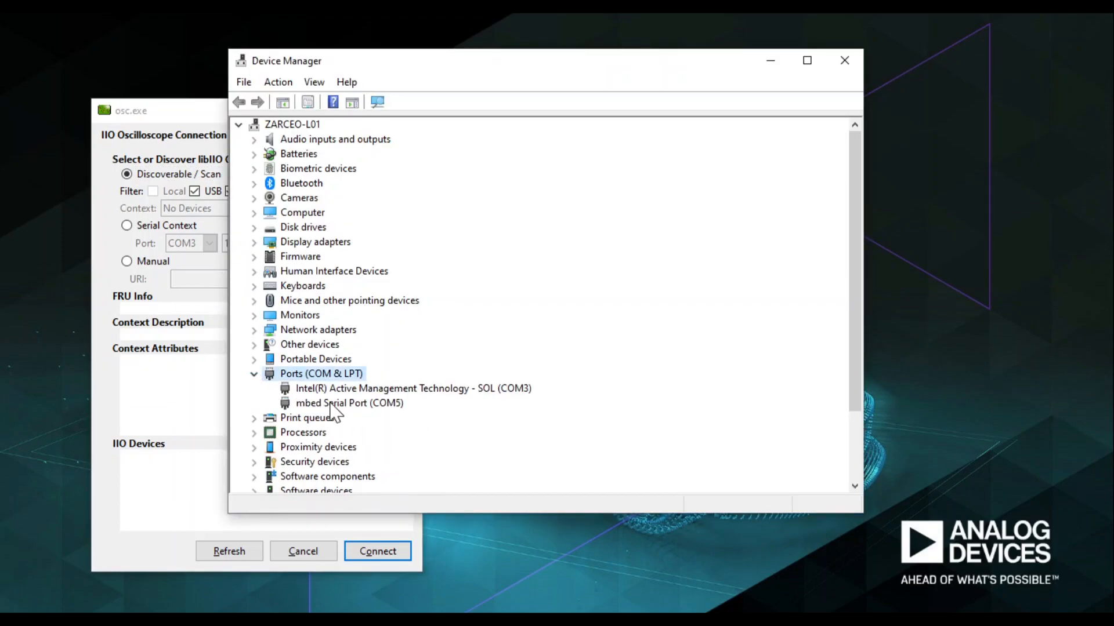
{"action": "left_click", "coordinate": [349, 402]}
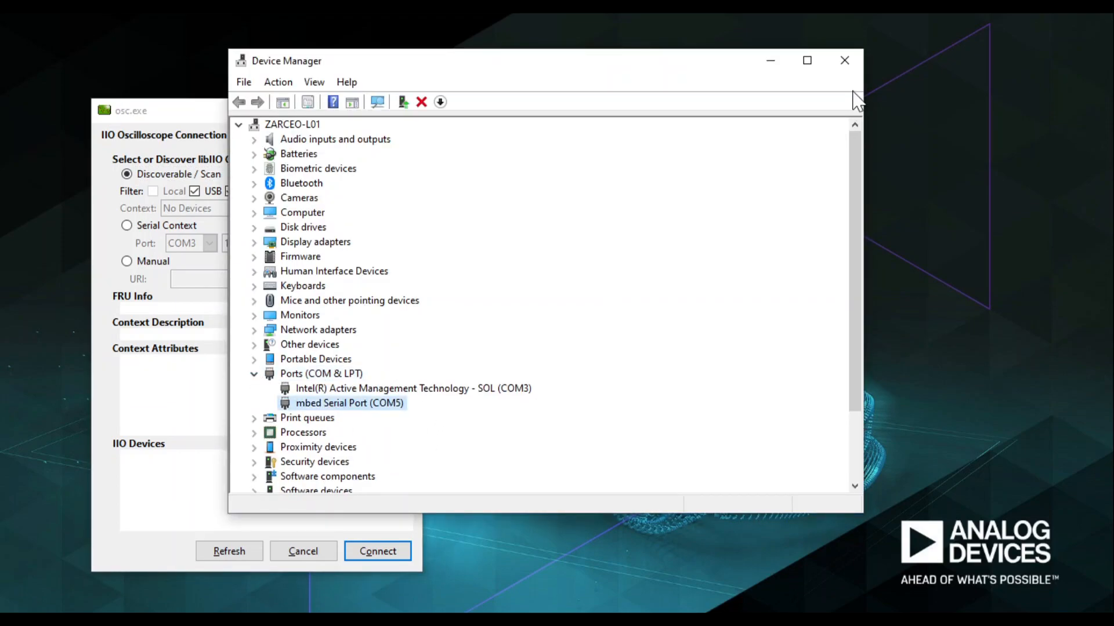
{"action": "left_click", "coordinate": [845, 60]}
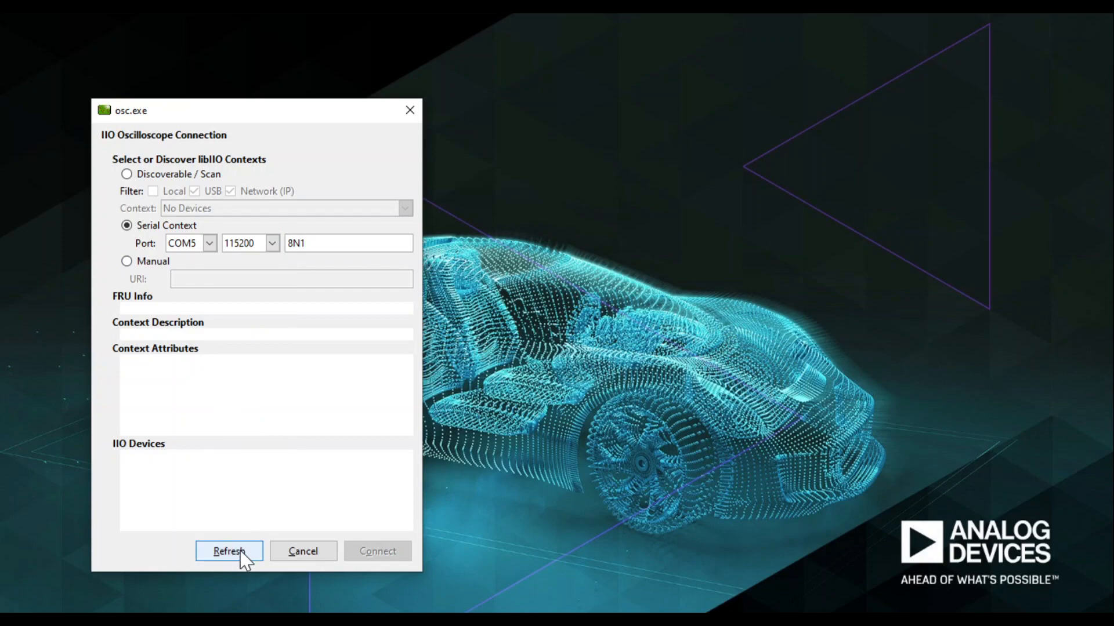
- Refresh the COM5 serial context to find adxrs290, then connect to the board
{"action": "left_click", "coordinate": [228, 551]}
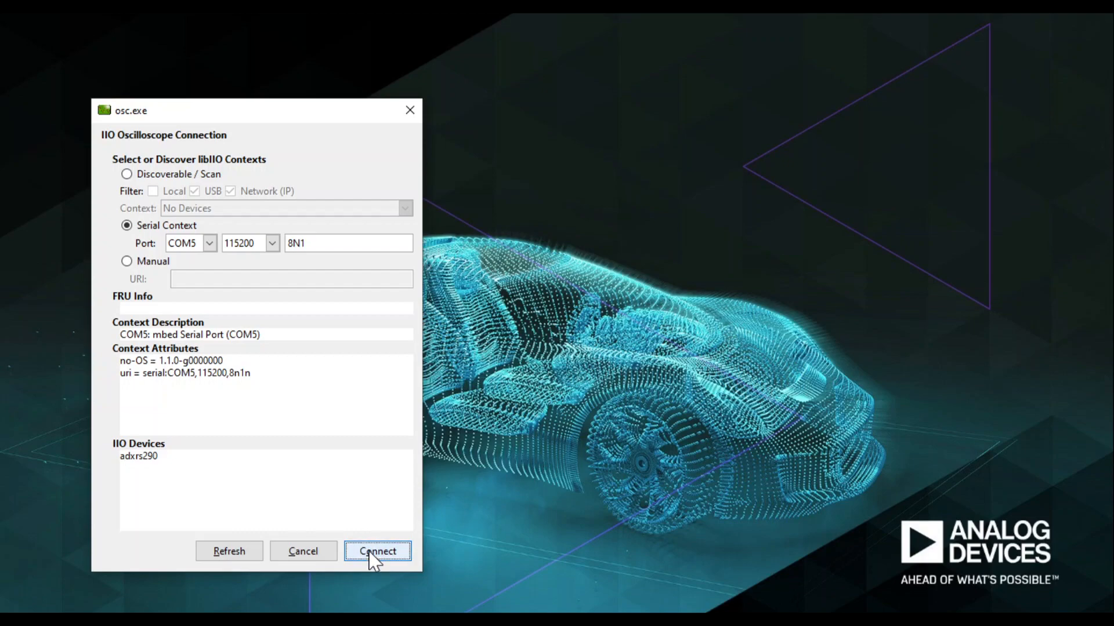
{"action": "left_click", "coordinate": [377, 551]}
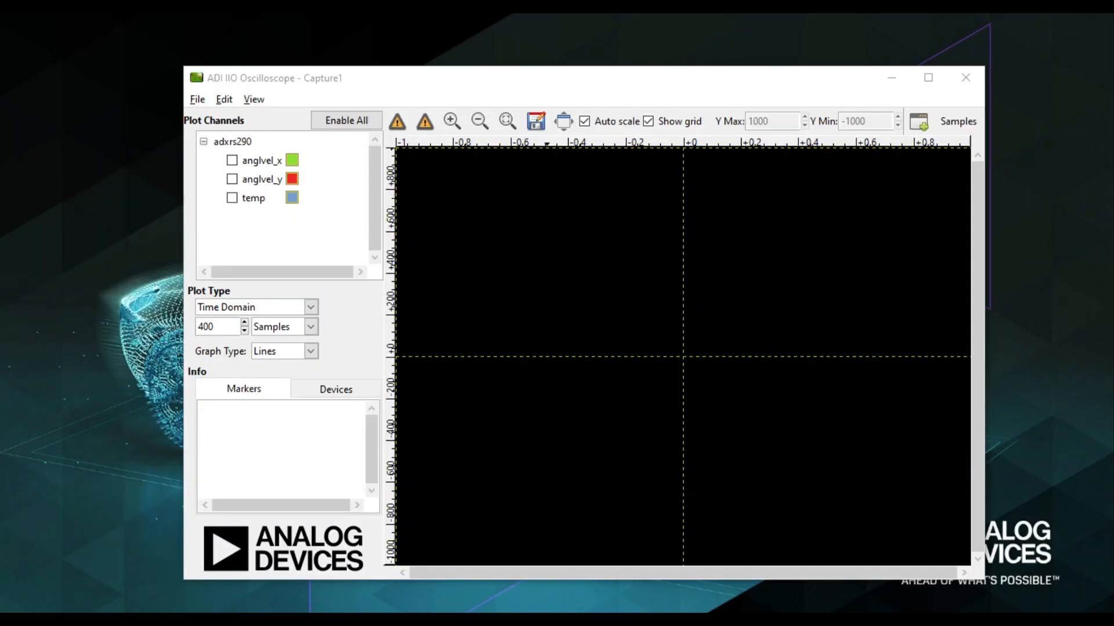
- Enable anglvel_x and anglvel_y, leave temp unchecked, and start the live capture
{"action": "left_click", "coordinate": [232, 161]}
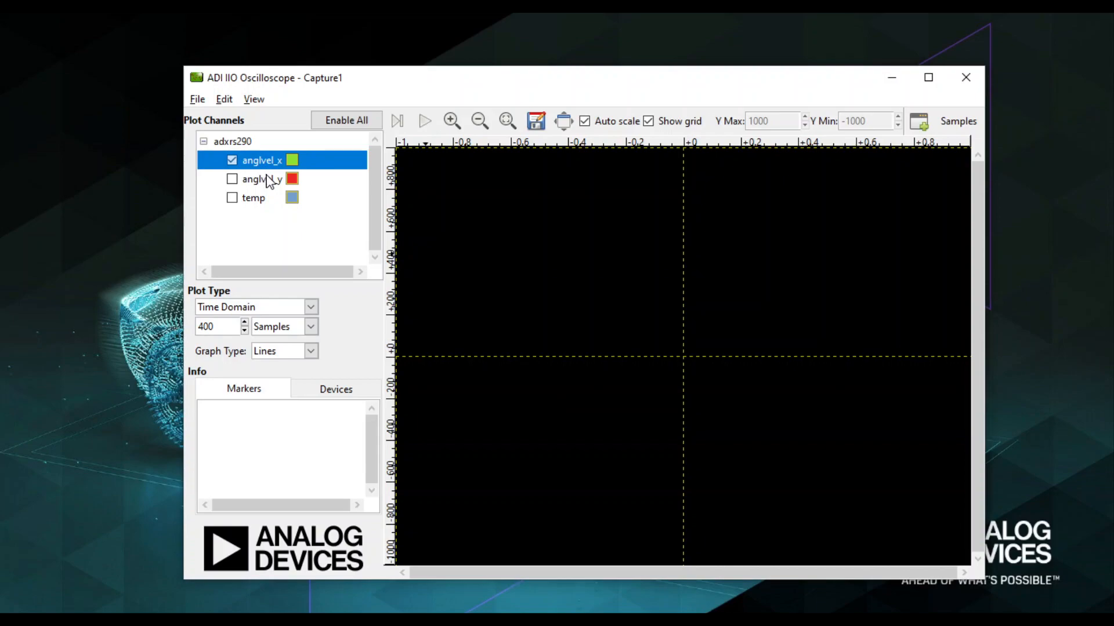
{"action": "left_click", "coordinate": [232, 179]}
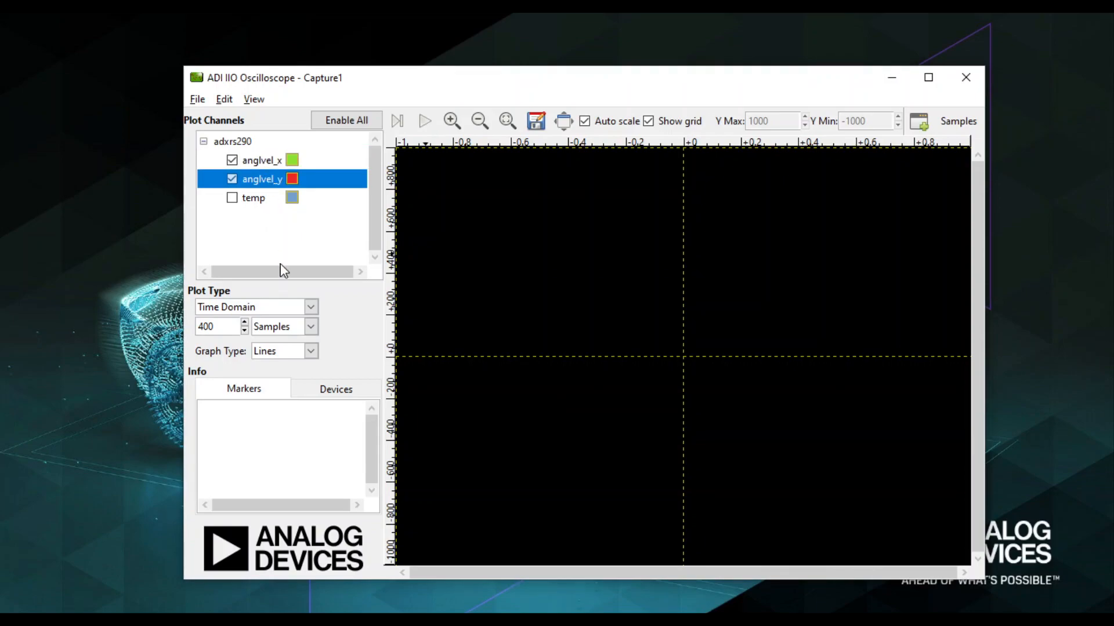
{"action": "mouse_move", "coordinate": [289, 272]}
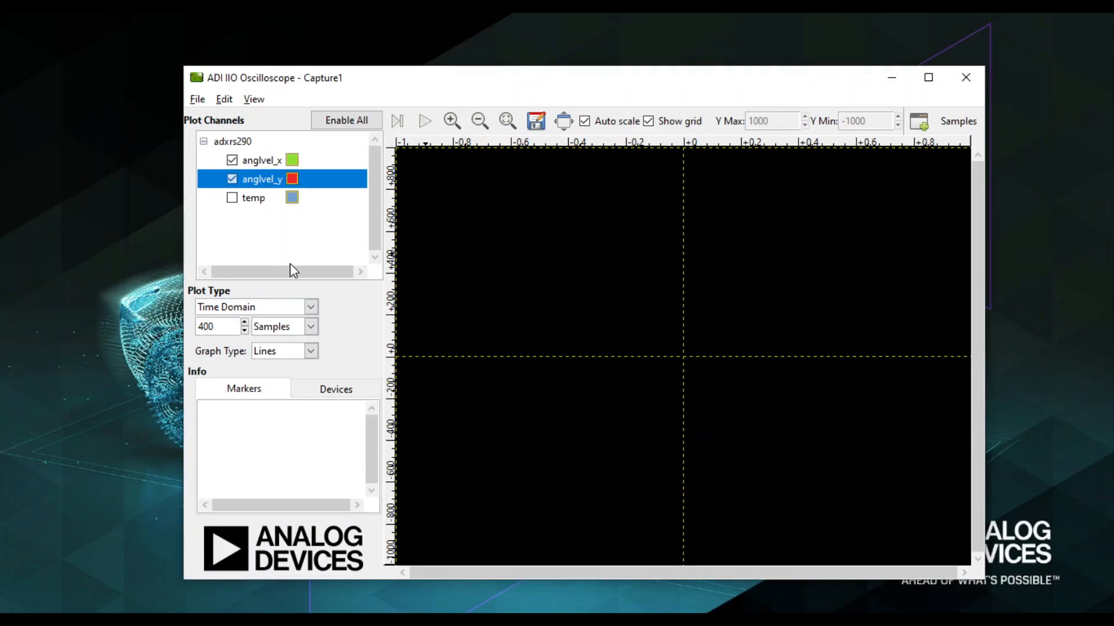
{"action": "mouse_move", "coordinate": [583, 392]}
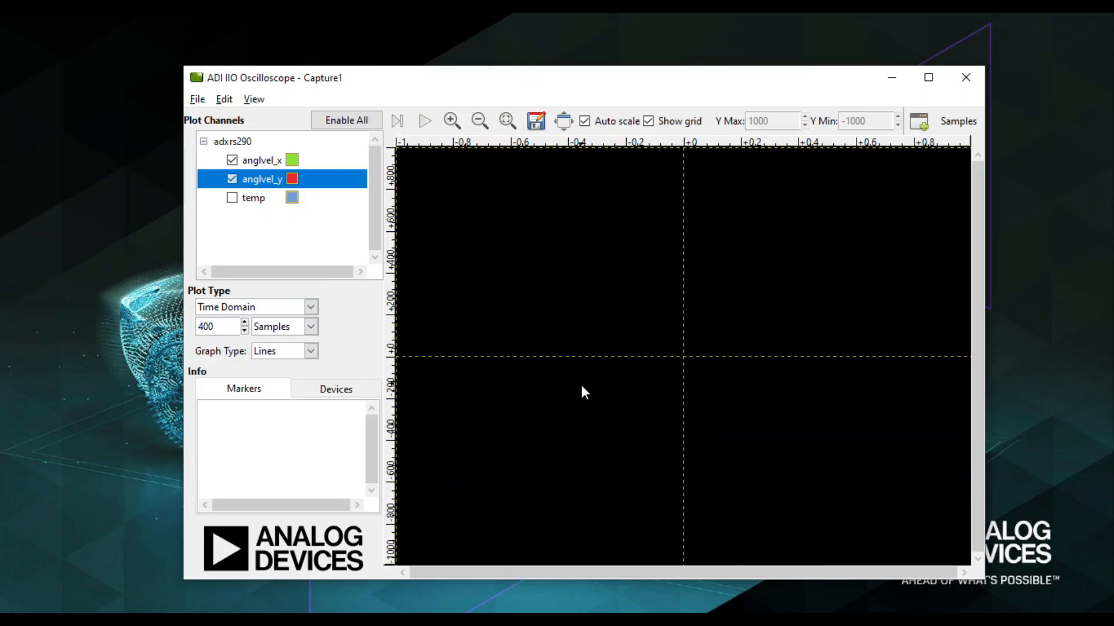
{"action": "mouse_move", "coordinate": [259, 204]}
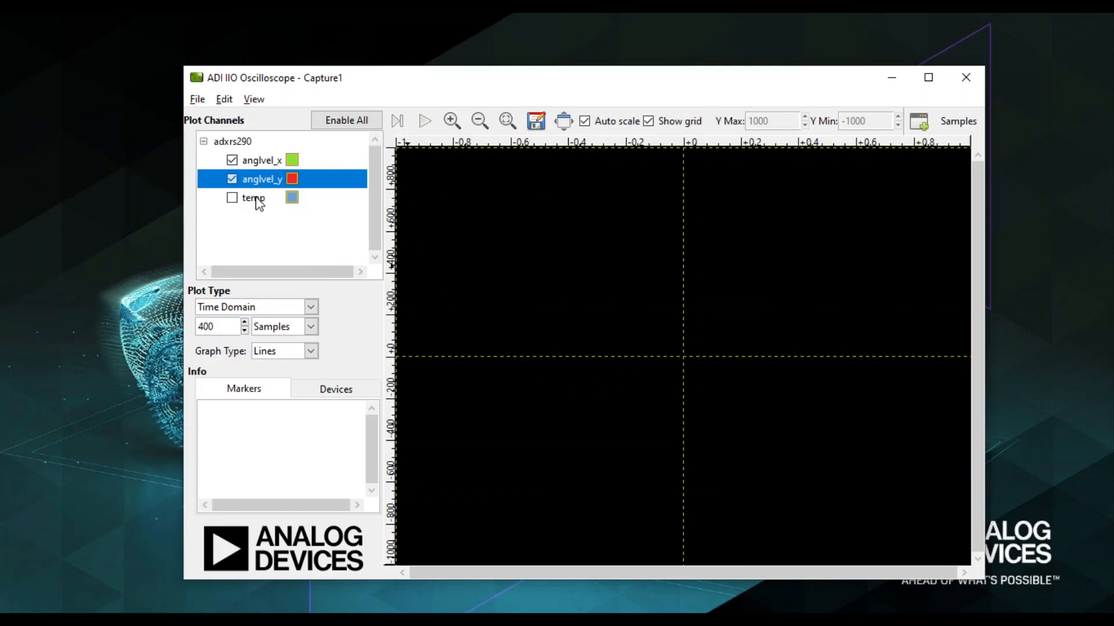
{"action": "left_click", "coordinate": [232, 197]}
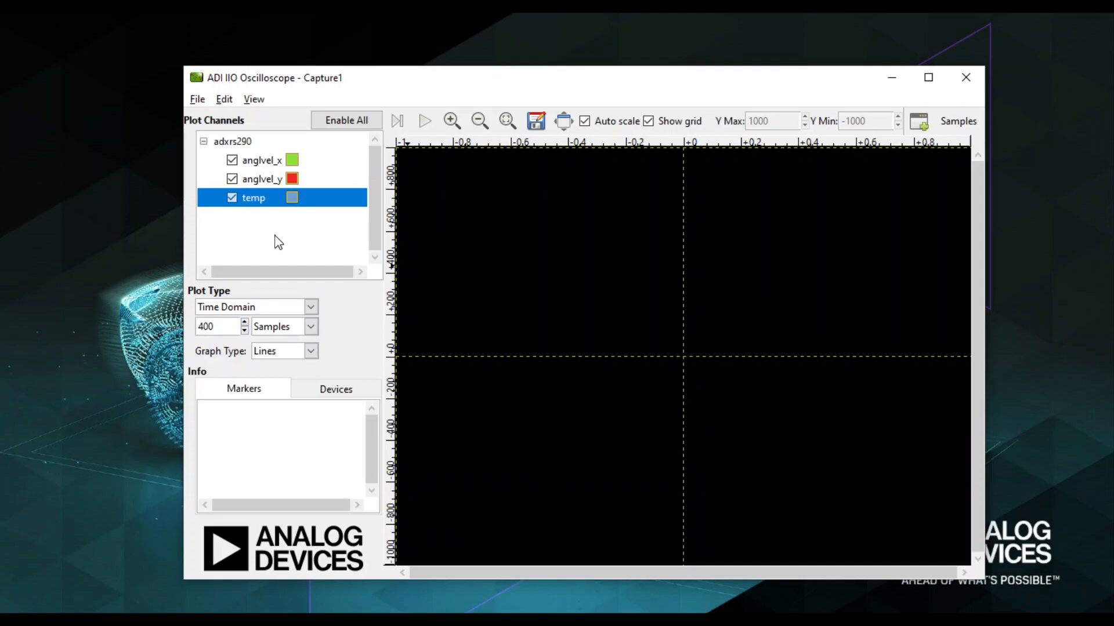
{"action": "mouse_move", "coordinate": [259, 210]}
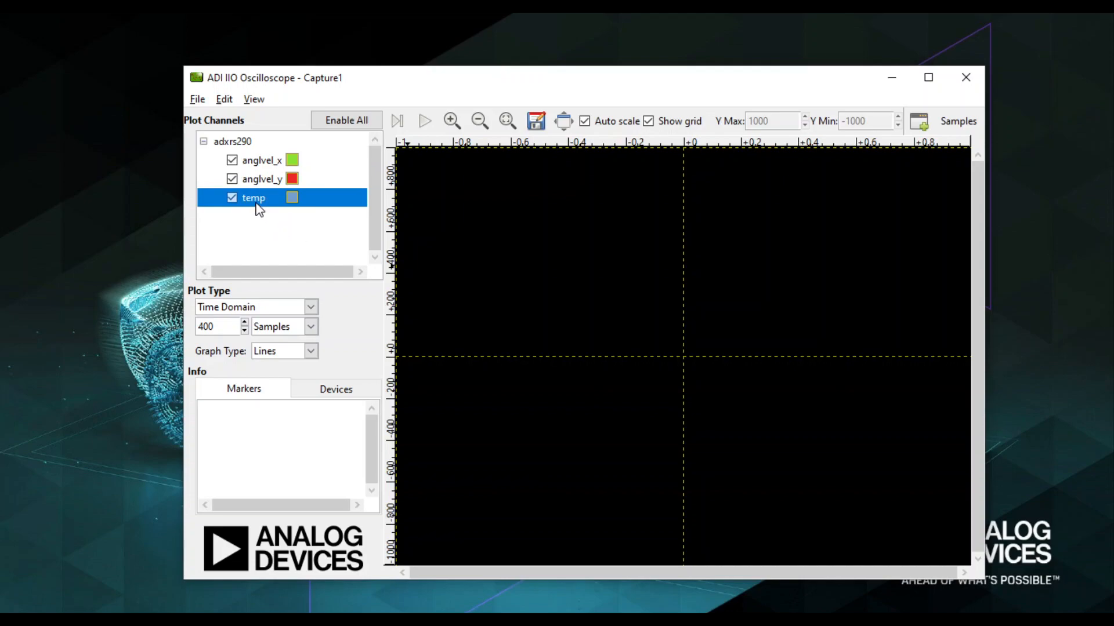
{"action": "left_click", "coordinate": [232, 197]}
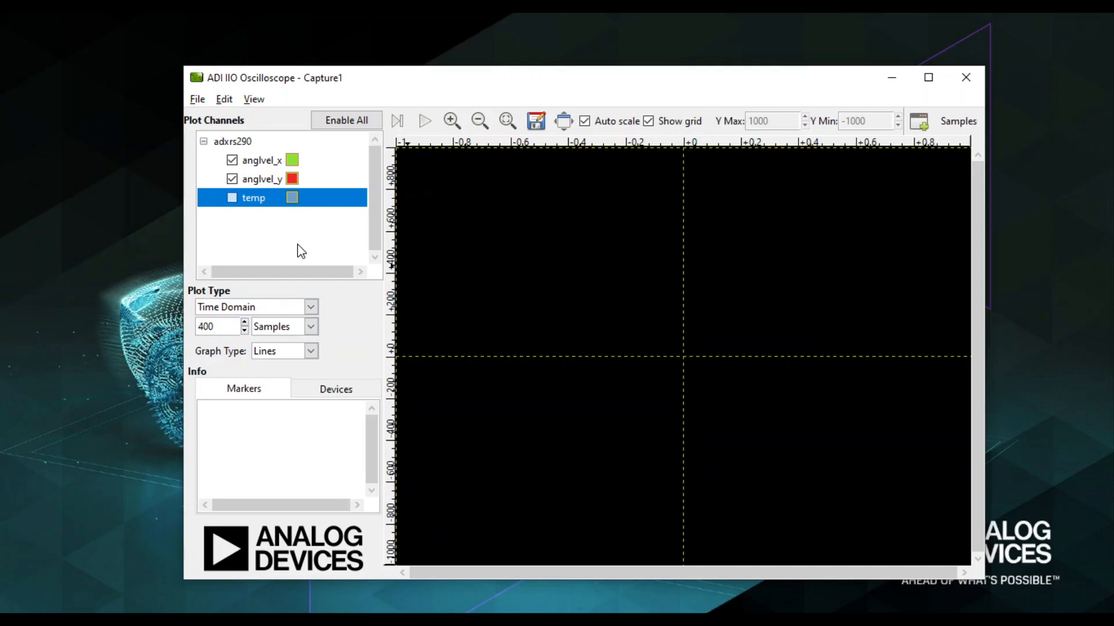
{"action": "left_click", "coordinate": [425, 120]}
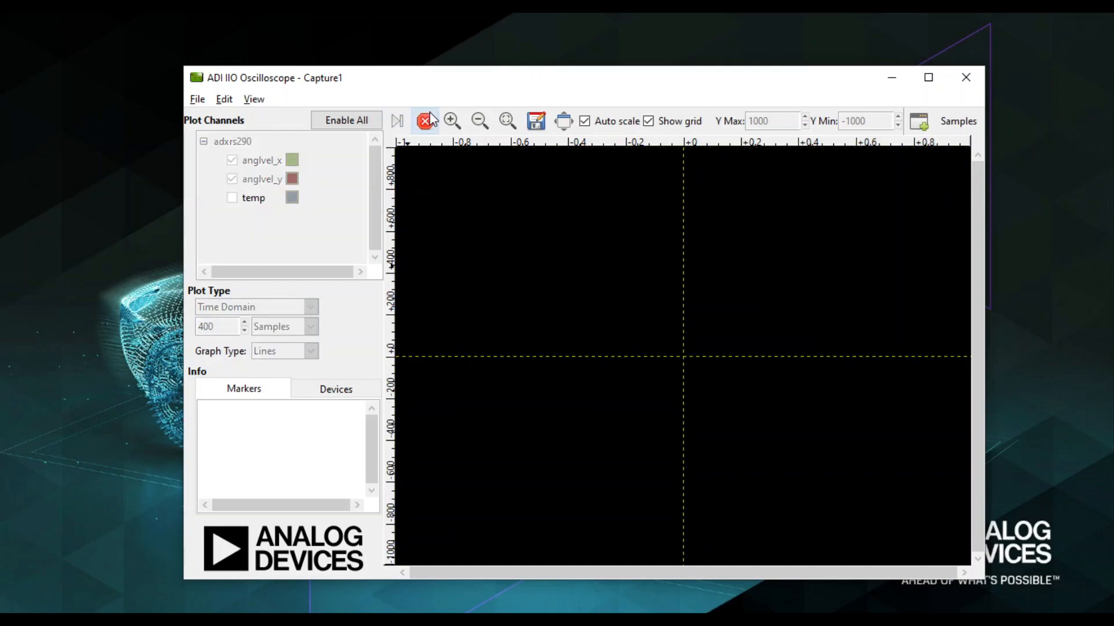
- Restart the capture, turn off Auto scale, and set Y Max to 25000
{"action": "left_click", "coordinate": [425, 120]}
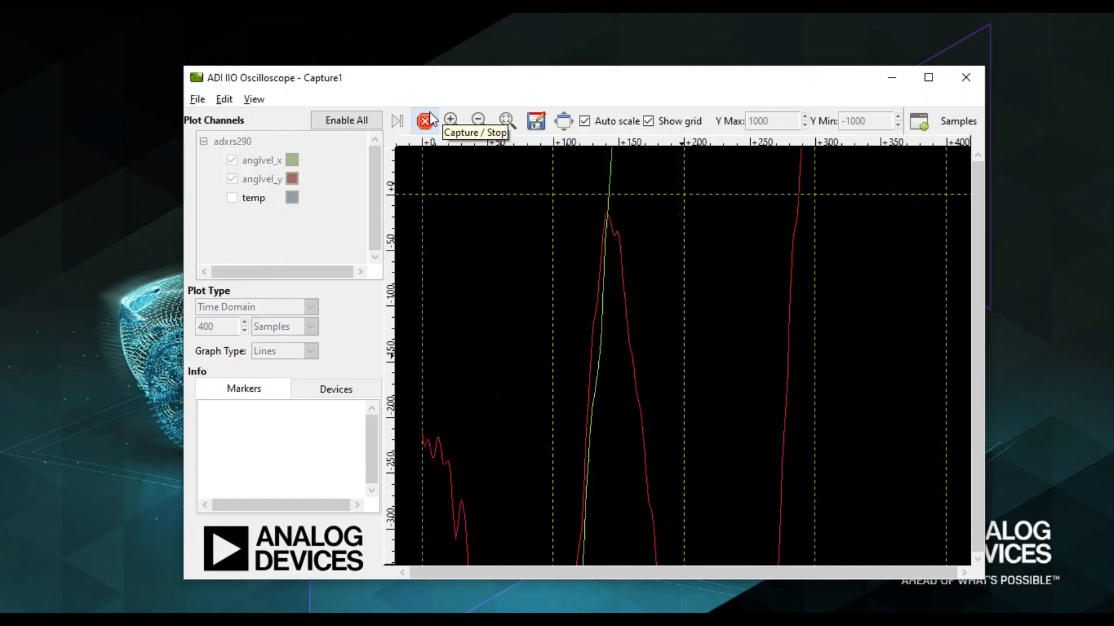
{"action": "left_click", "coordinate": [425, 119]}
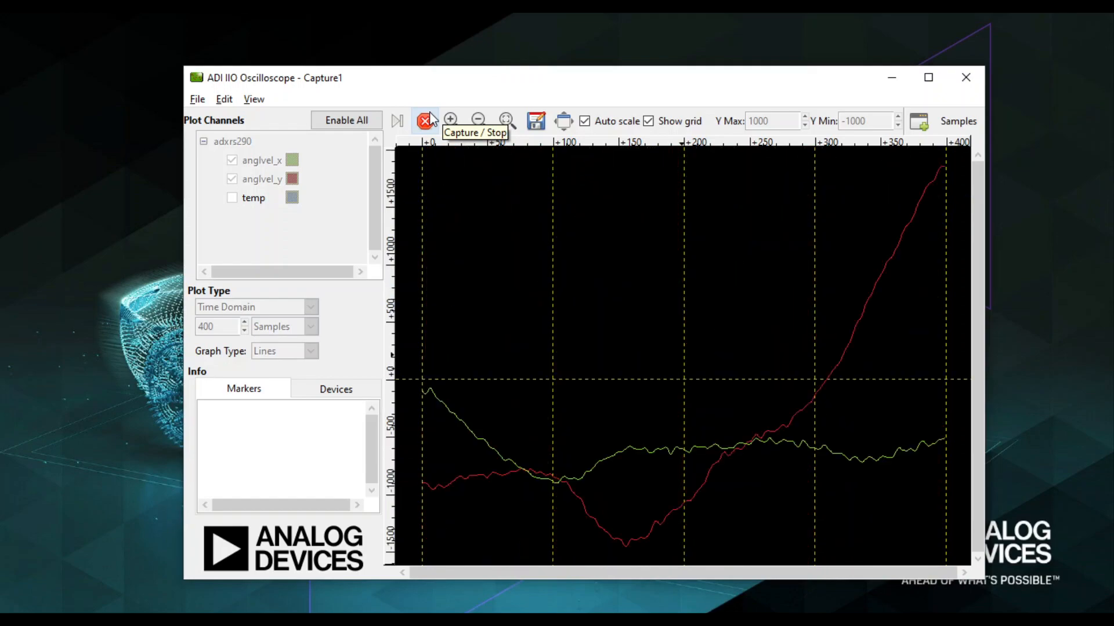
{"action": "left_click", "coordinate": [424, 119]}
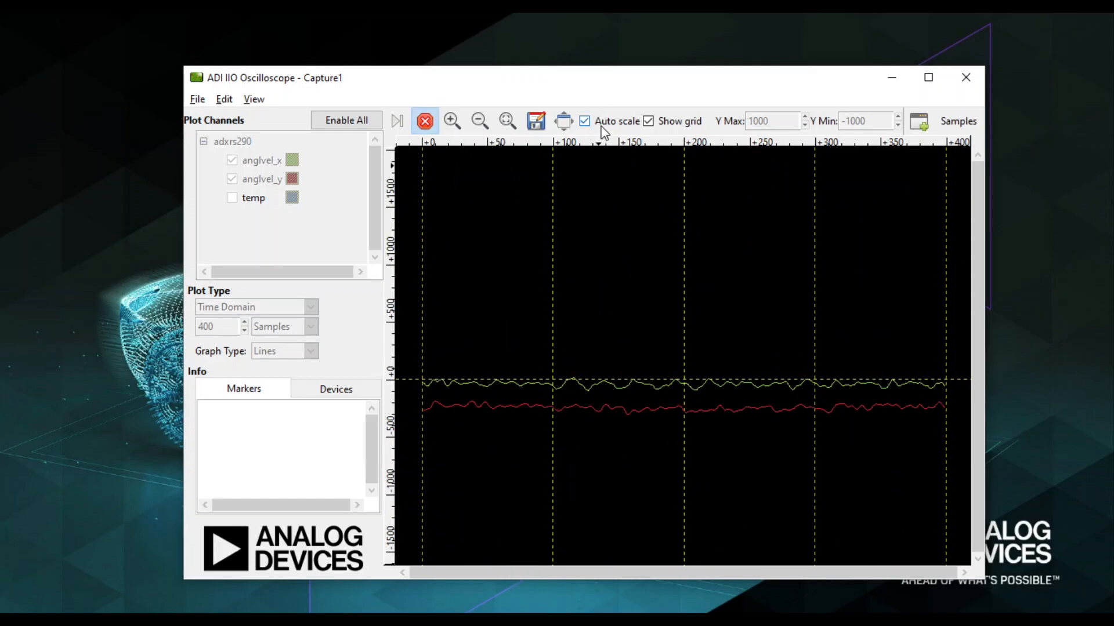
{"action": "left_click", "coordinate": [583, 120]}
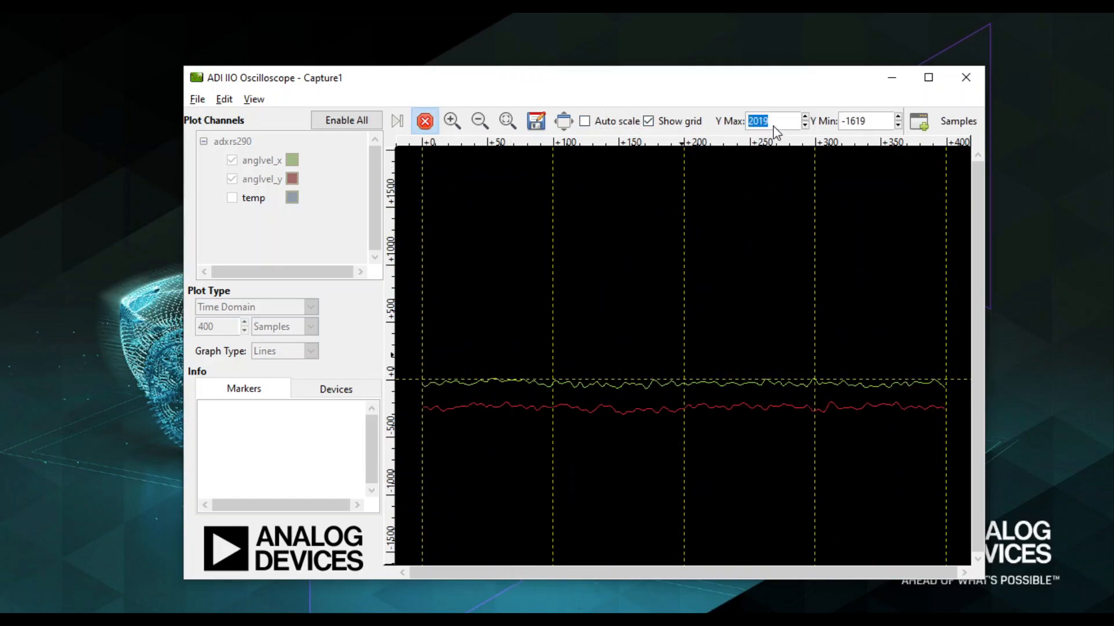
{"action": "type", "text": "25000"}
{"action": "left_click", "coordinate": [870, 121]}
{"action": "type", "text": "-"}
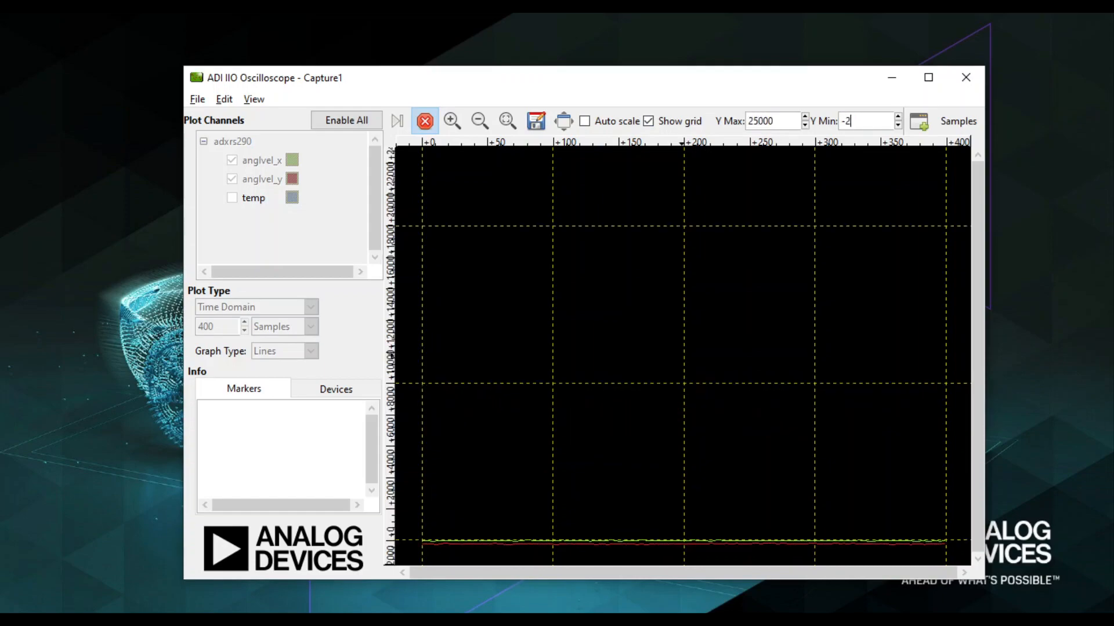
{"action": "type", "text": "25000"}
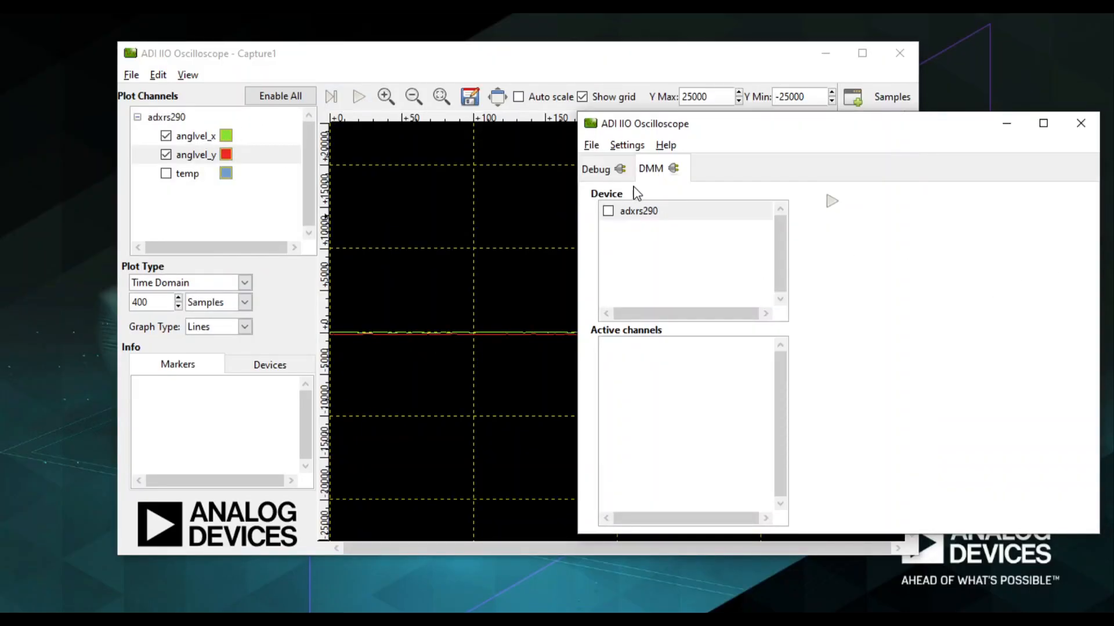
- Enable the adxrs290 device and its anglvel_x channel for DMM readings
{"action": "left_click", "coordinate": [609, 212]}
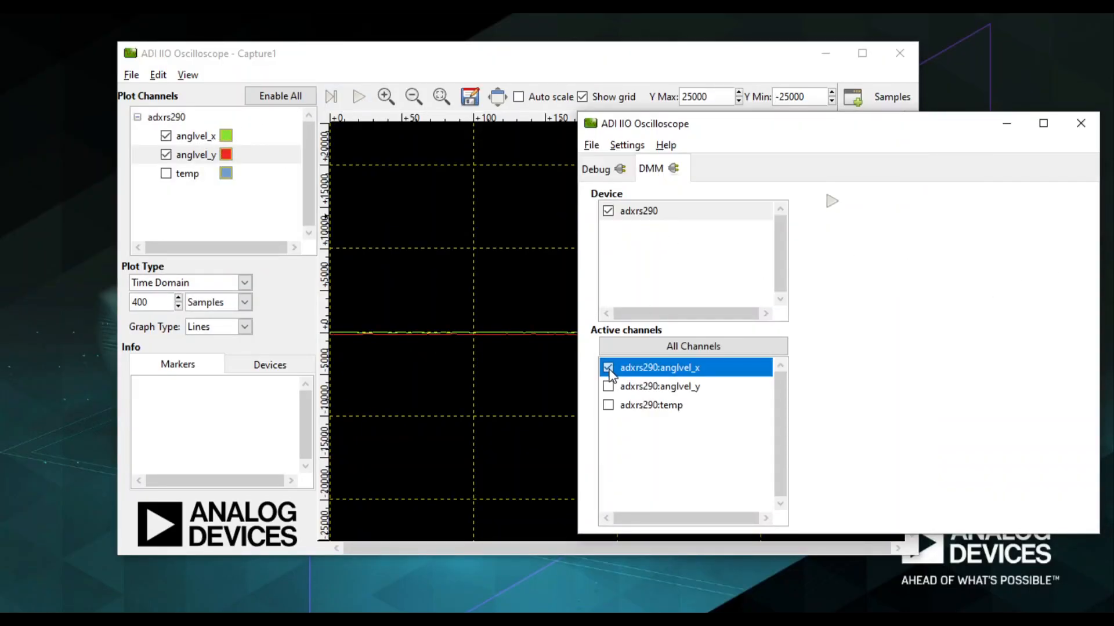
{"action": "left_click", "coordinate": [831, 201]}
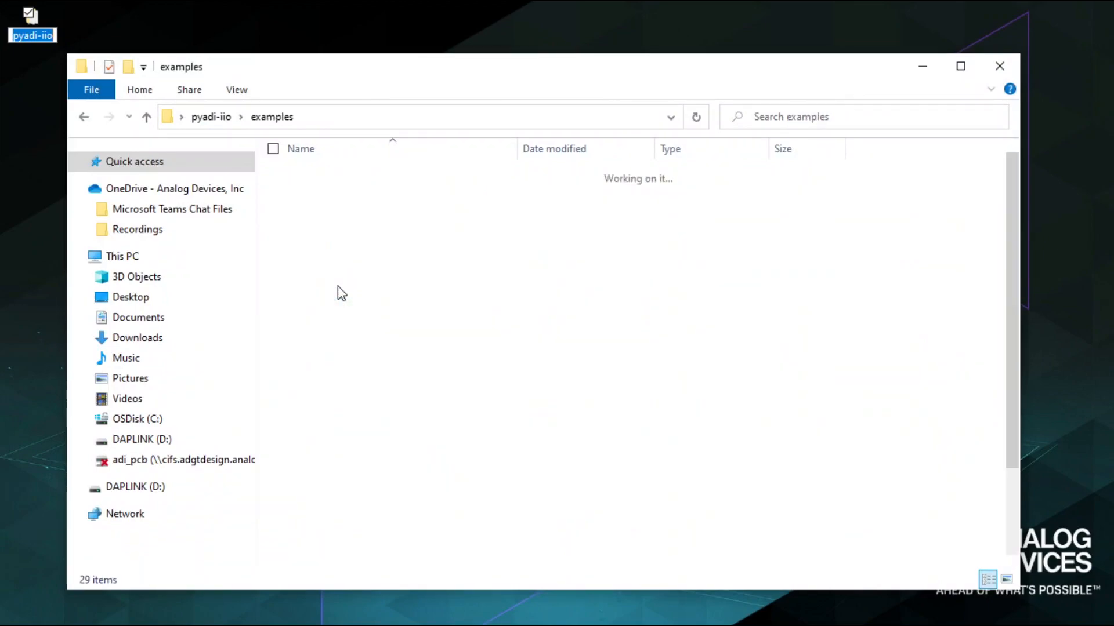
- Open adxrs290.py in Notepad++ and review line 51 with the serial COM5 URI
{"action": "right_click", "coordinate": [321, 493]}
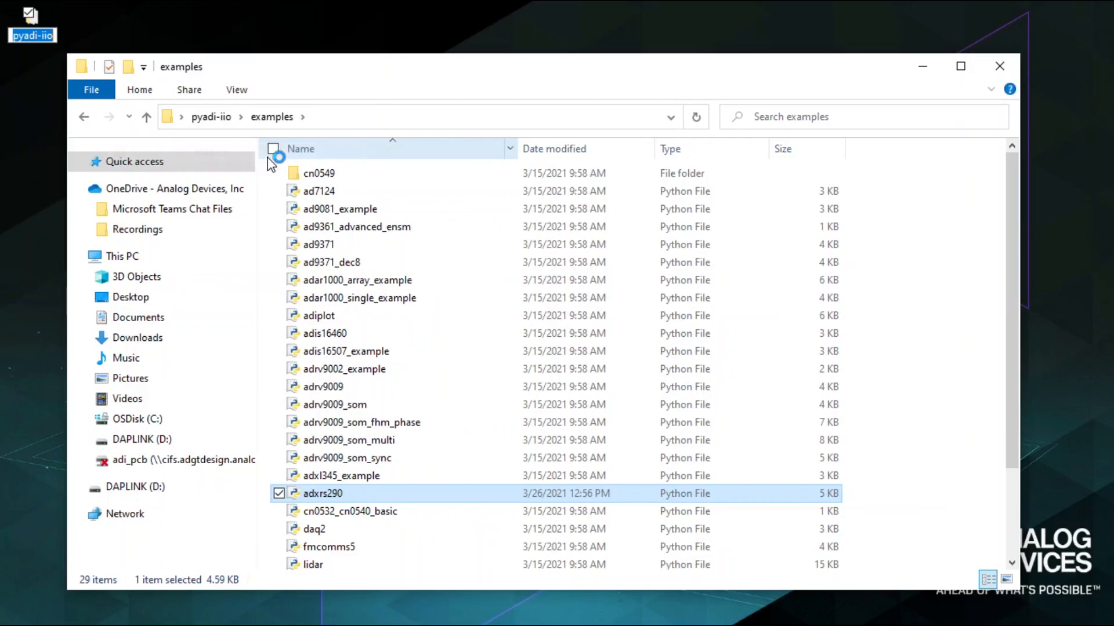
{"action": "double_click", "coordinate": [322, 493]}
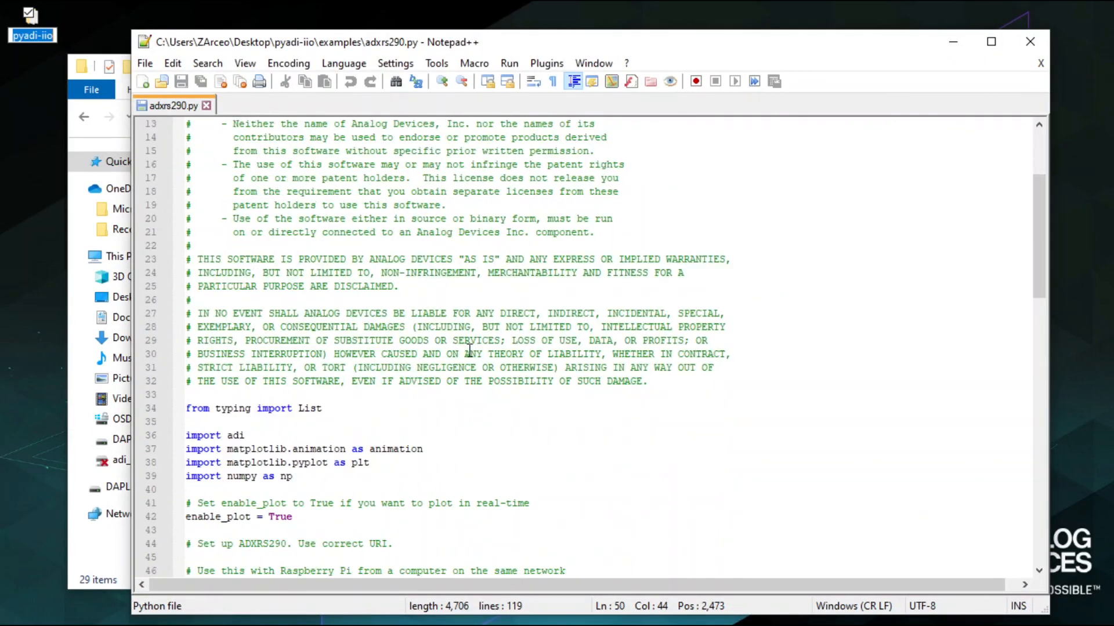
{"action": "scroll", "scroll_direction": "down", "scroll_amount": 3}
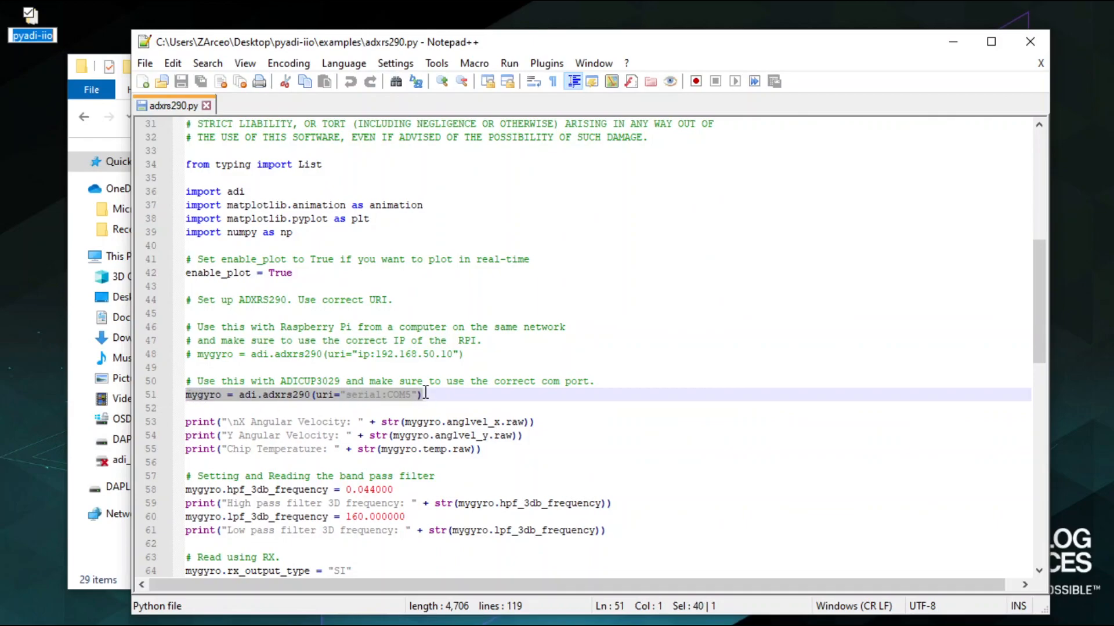
{"action": "left_click", "coordinate": [411, 394]}
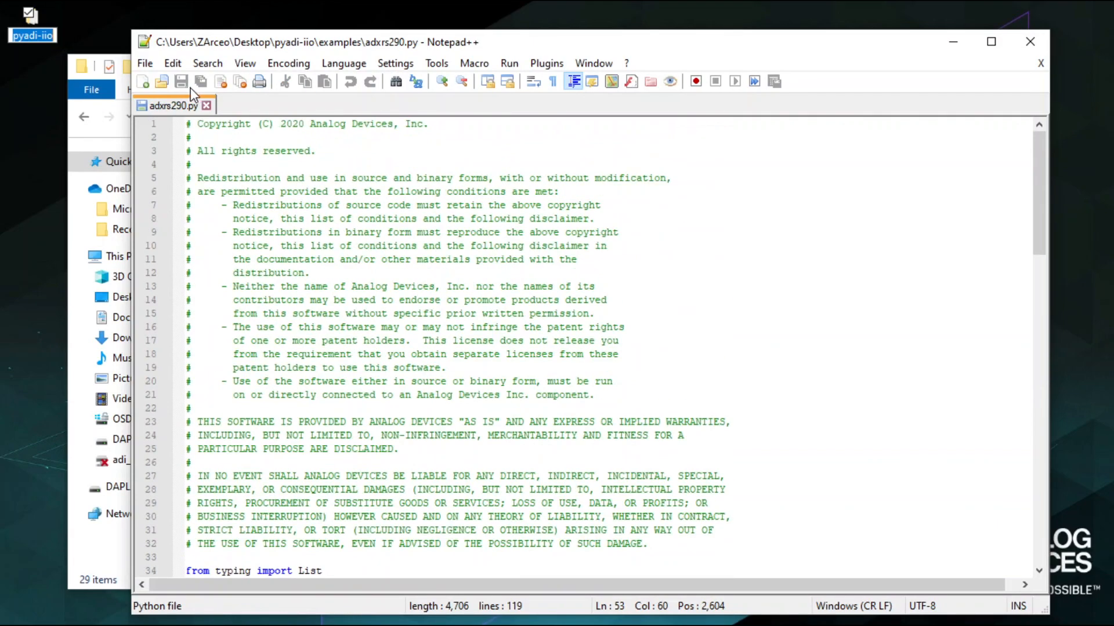
{"action": "mouse_move", "coordinate": [972, 99]}
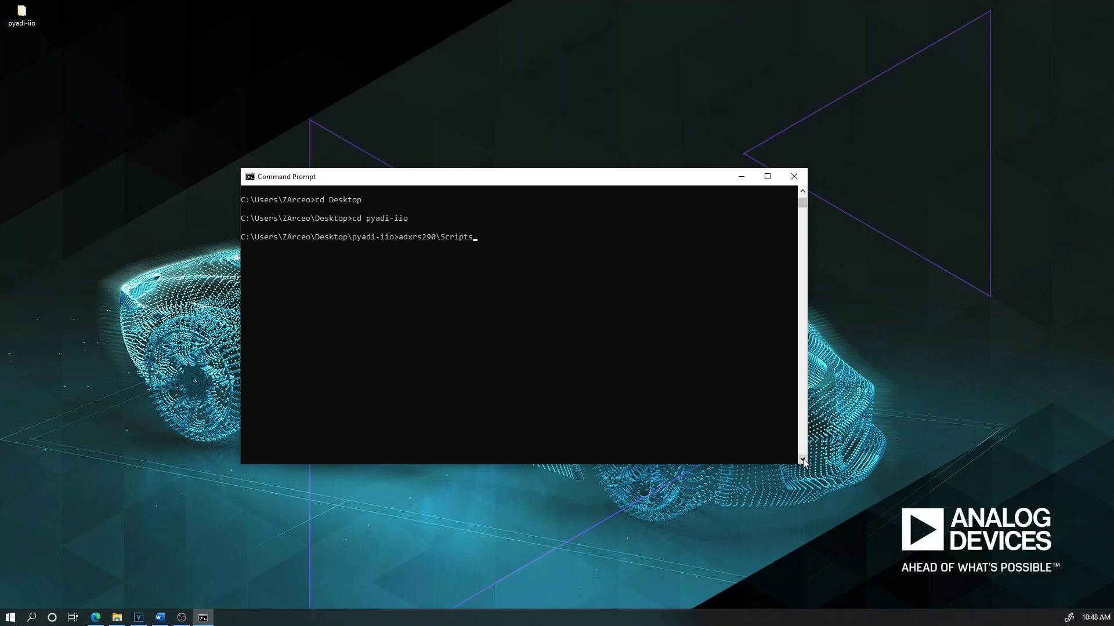
- Run adxrs290\Scripts\activate and begin the python examples\ad command
{"action": "key", "text": "Return"}
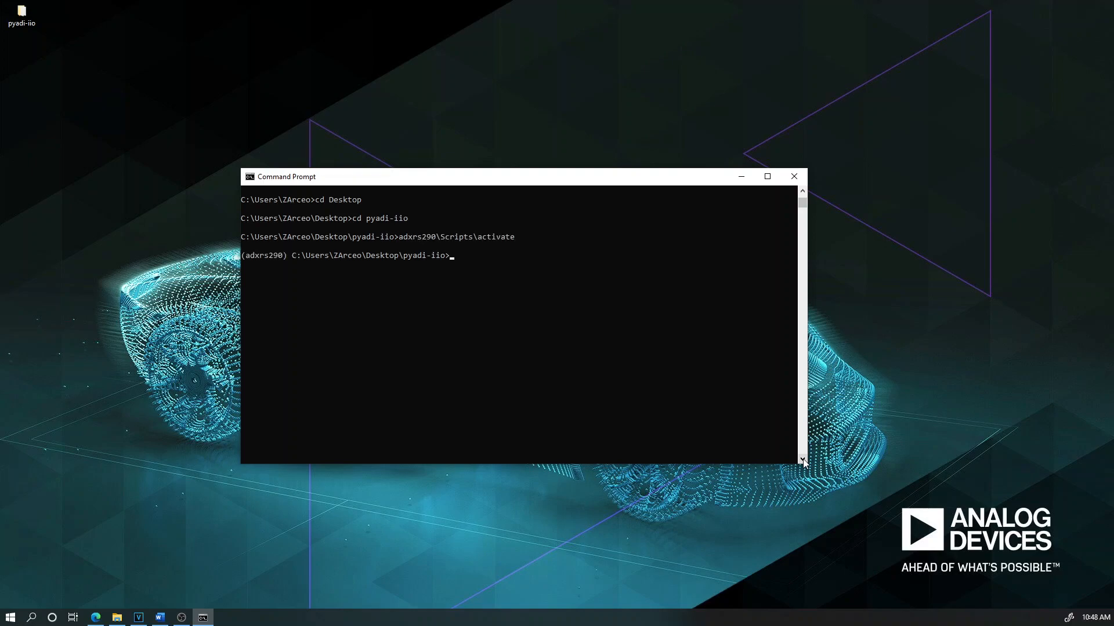
{"action": "type", "text": "python examples\\ad"}
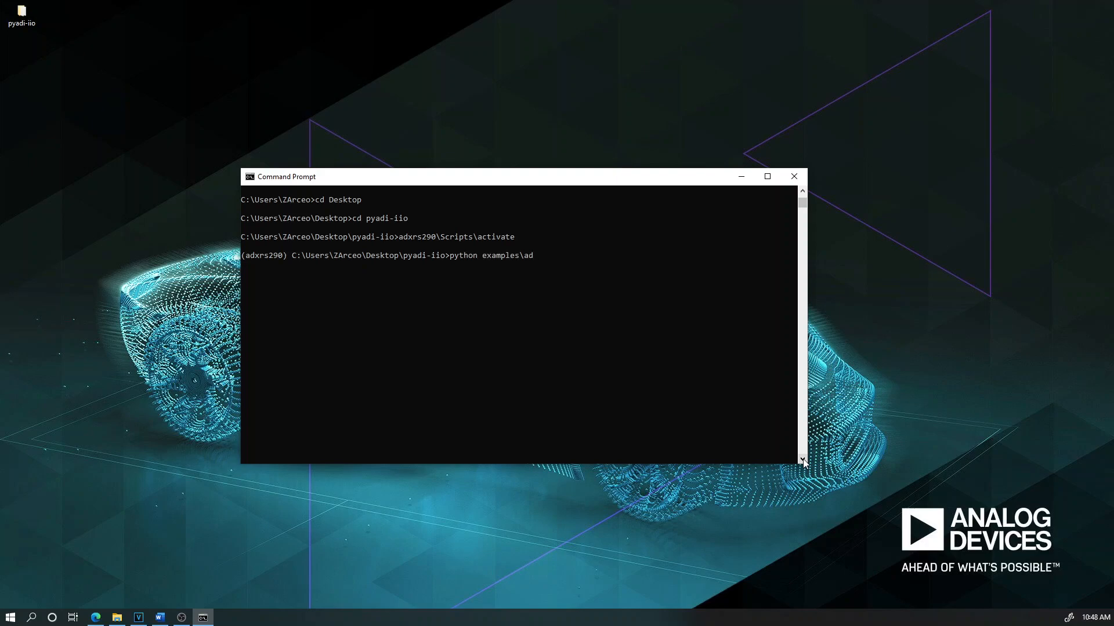